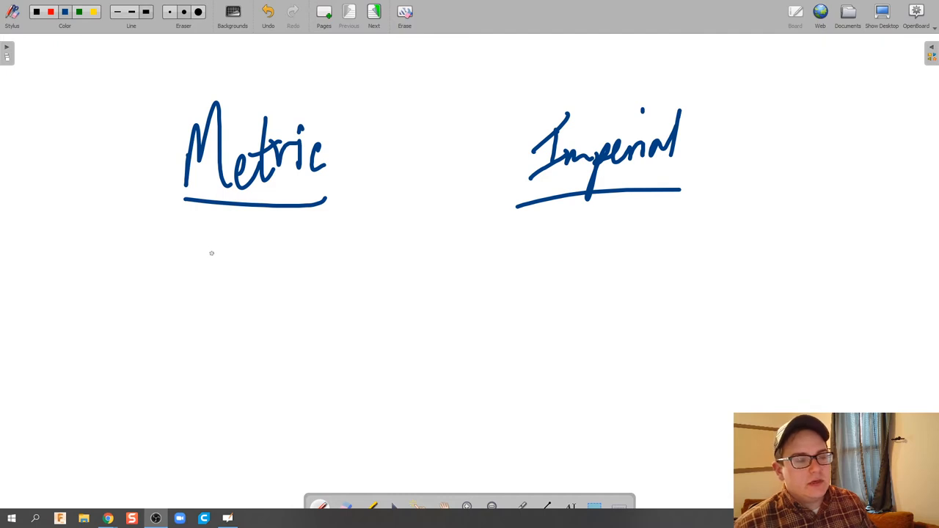
# - Handwrite cm, mm, m under Metric and in, ft under Imperial with the pen
pyautogui.moveTo(198, 257); pyautogui.dragTo(261, 276)
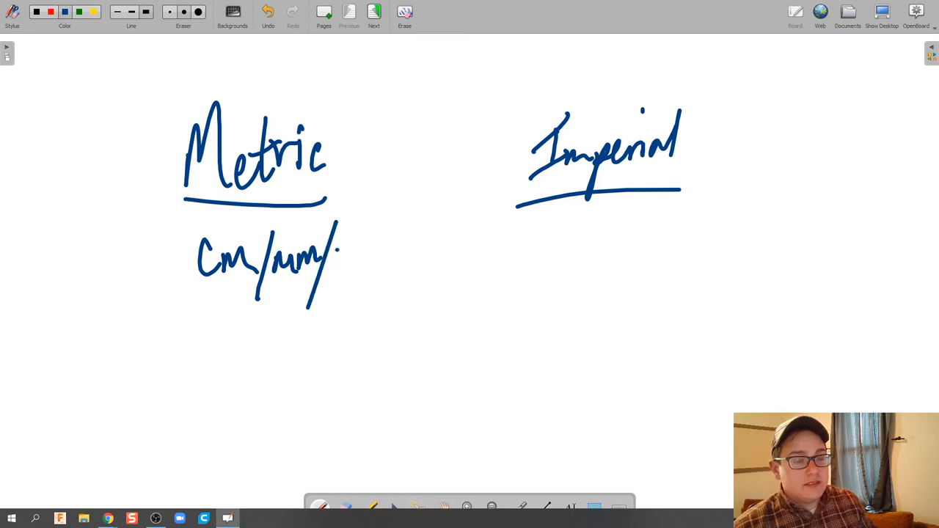
pyautogui.moveTo(331, 249); pyautogui.dragTo(360, 279)
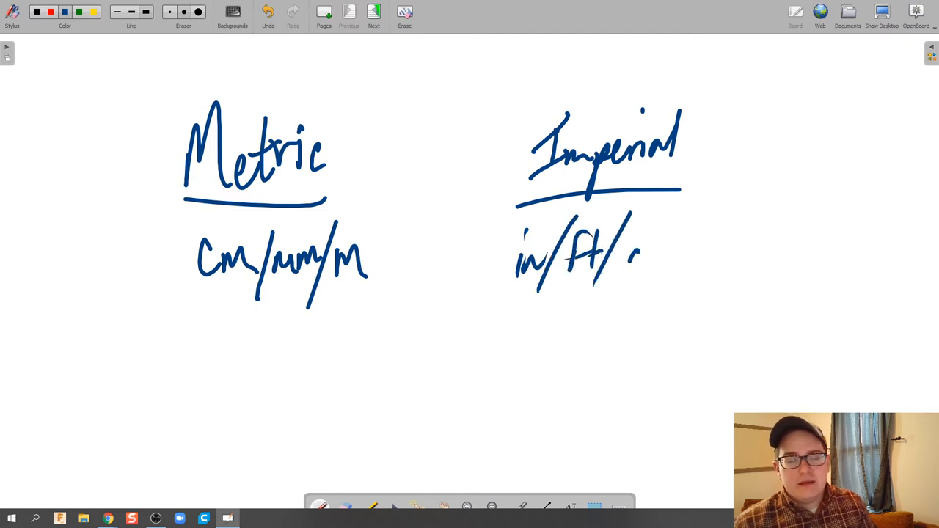
pyautogui.moveTo(631, 249); pyautogui.dragTo(704, 250)
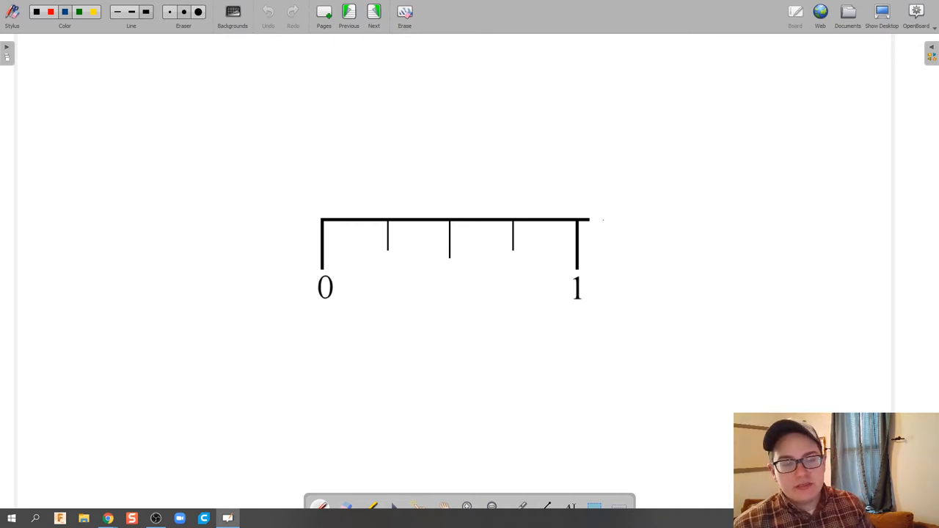
# - Draw a line right of the quarter ruler and label its middle tick 1/2 and 2/4
pyautogui.moveTo(590, 218); pyautogui.dragTo(904, 217)
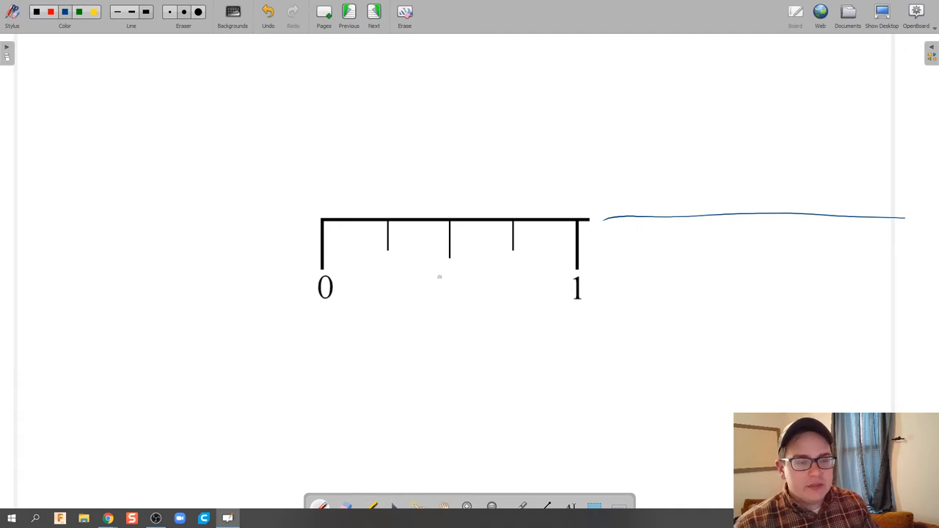
pyautogui.moveTo(440, 281); pyautogui.dragTo(467, 300)
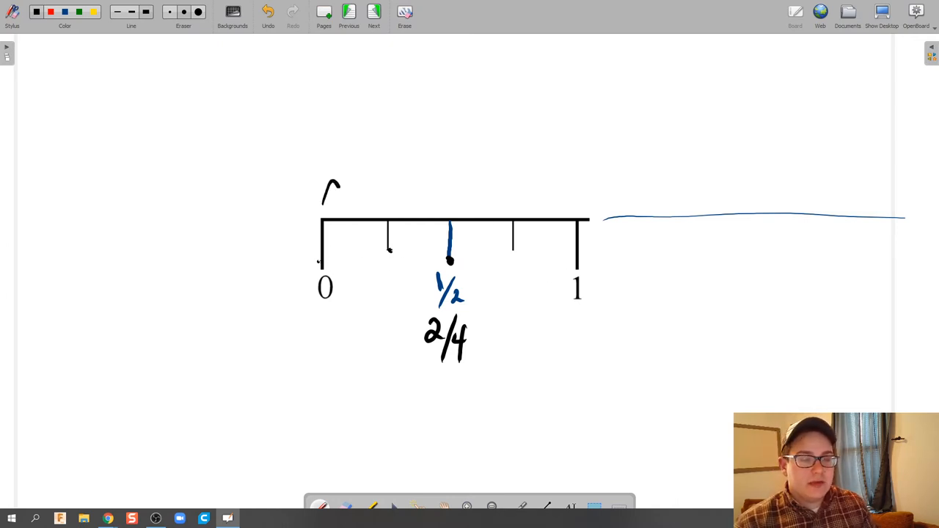
# - Draw an arc over each of the four quarter spaces and write 1/4 above each
pyautogui.moveTo(335, 183); pyautogui.dragTo(399, 206)
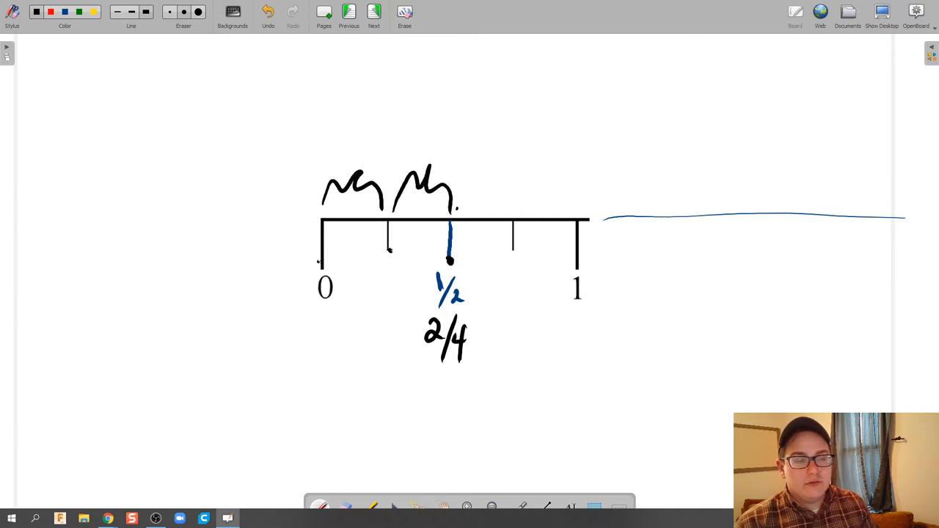
pyautogui.moveTo(462, 198); pyautogui.dragTo(514, 198)
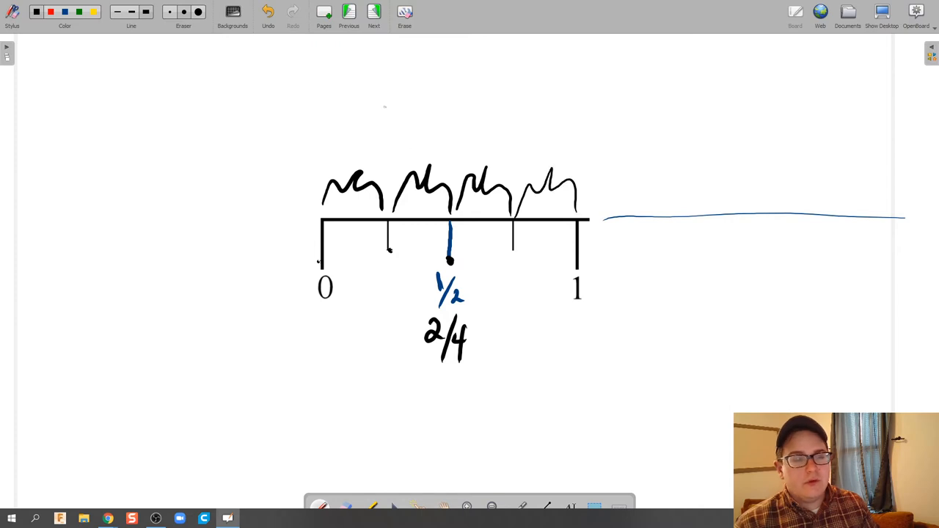
pyautogui.write('1/4')
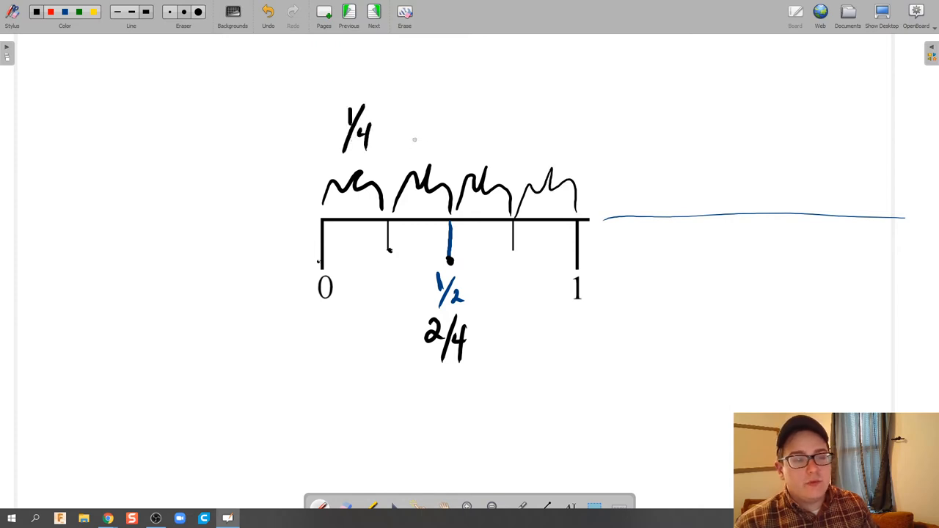
pyautogui.moveTo(411, 129); pyautogui.dragTo(477, 129)
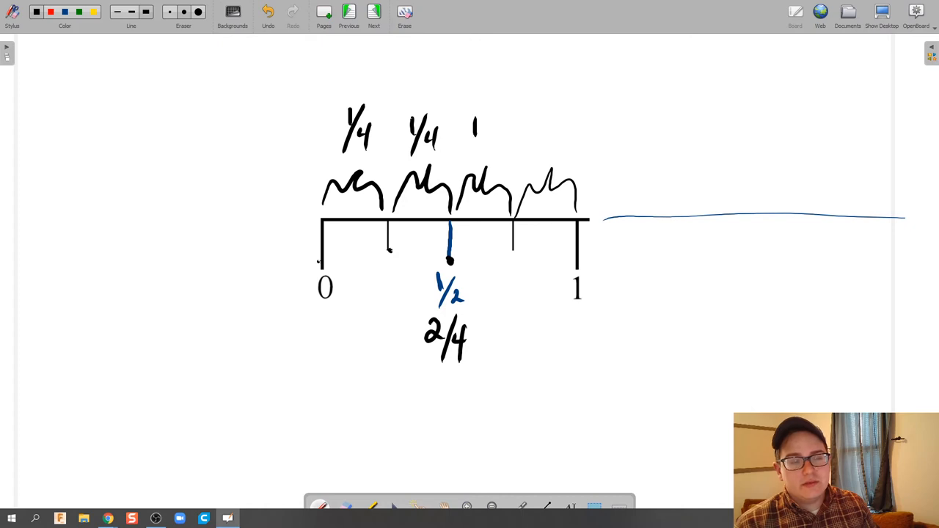
pyautogui.moveTo(462, 124); pyautogui.dragTo(499, 144)
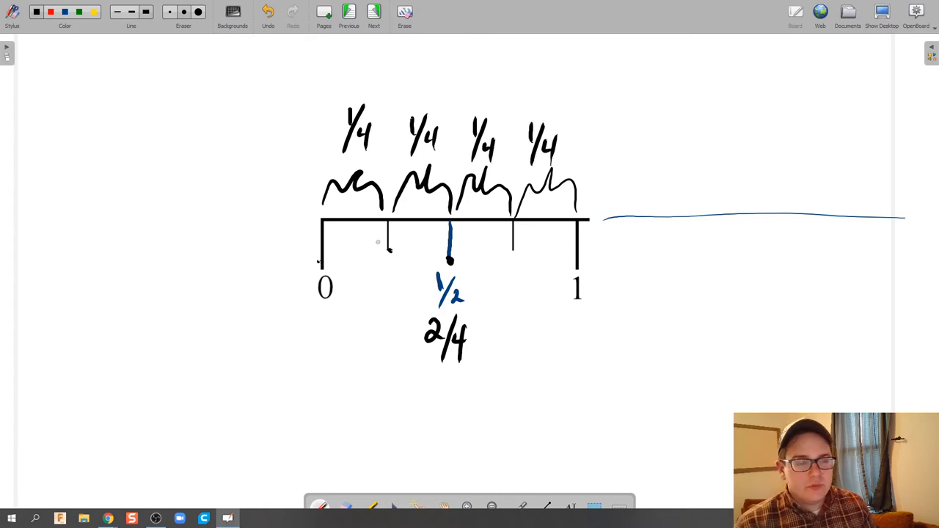
pyautogui.moveTo(373, 264)
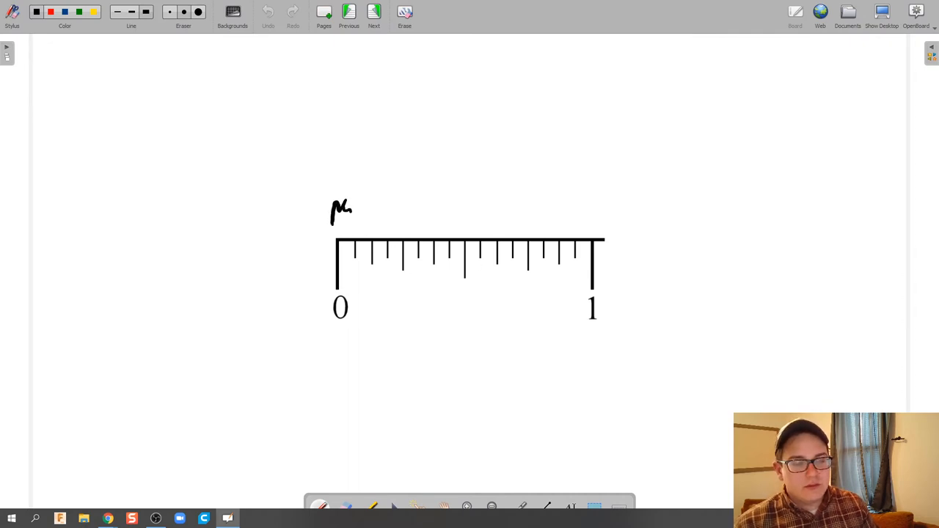
# - Write 1/16 above the first sixteenth space and label the first ticks 1/16 and 2/16
pyautogui.moveTo(325, 165); pyautogui.dragTo(349, 188)
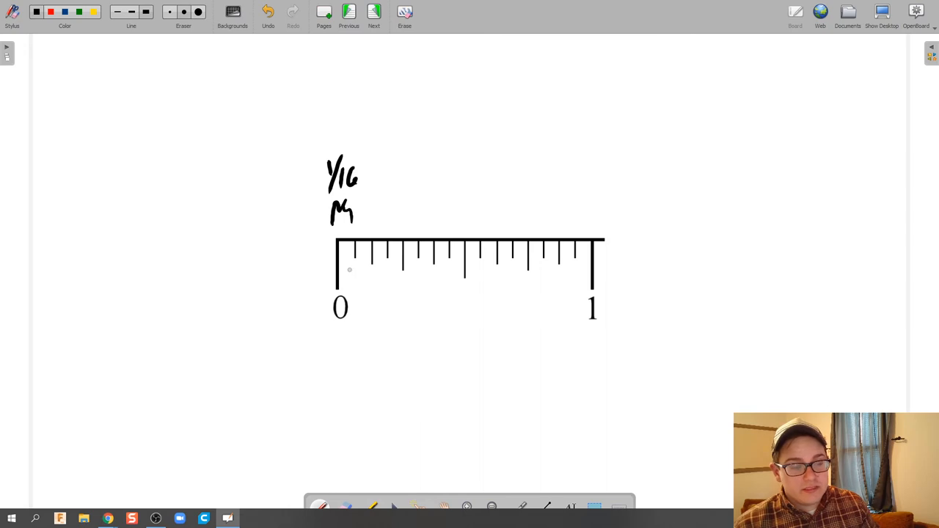
pyautogui.moveTo(350, 282); pyautogui.dragTo(374, 293)
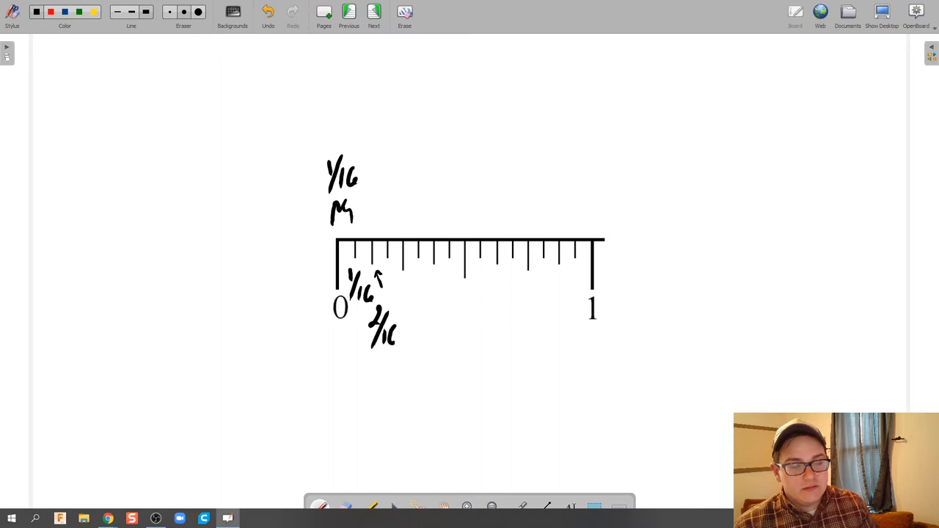
pyautogui.click(267, 13)
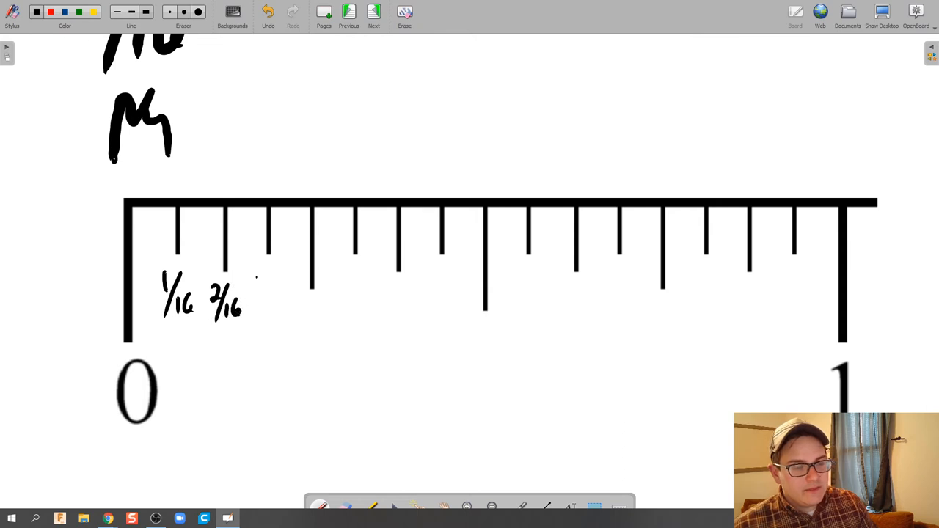
# - Handwrite 3/16 through 15/16 under the remaining ticks of the sixteenths ruler
pyautogui.moveTo(261, 286); pyautogui.dragTo(291, 303)
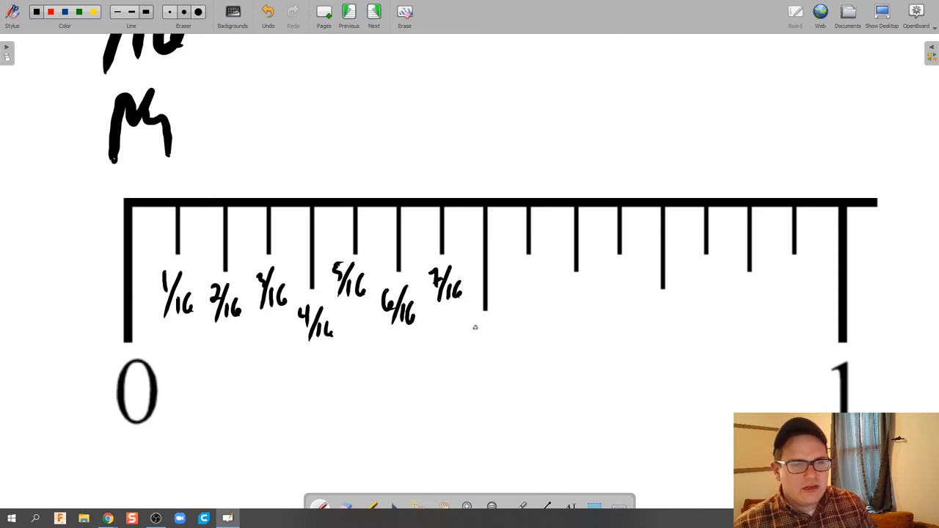
pyautogui.moveTo(470, 330); pyautogui.dragTo(487, 349)
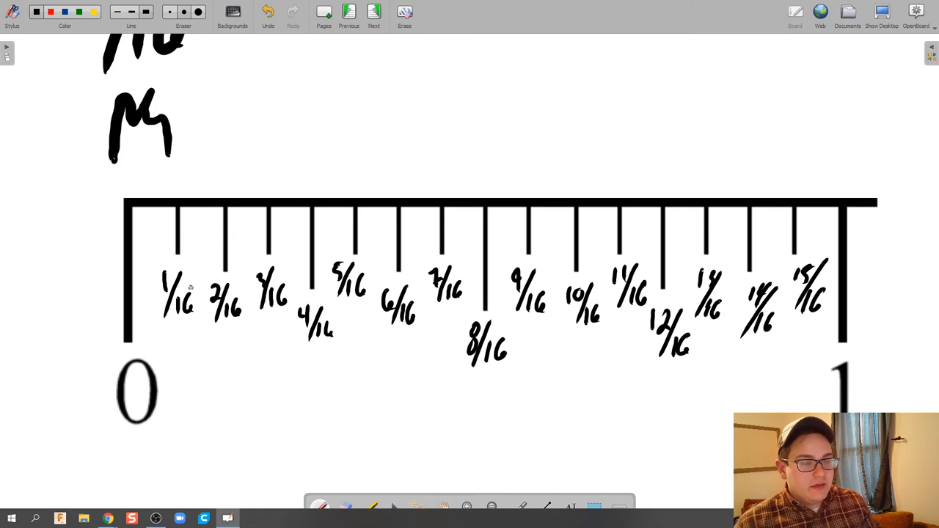
pyautogui.moveTo(214, 357)
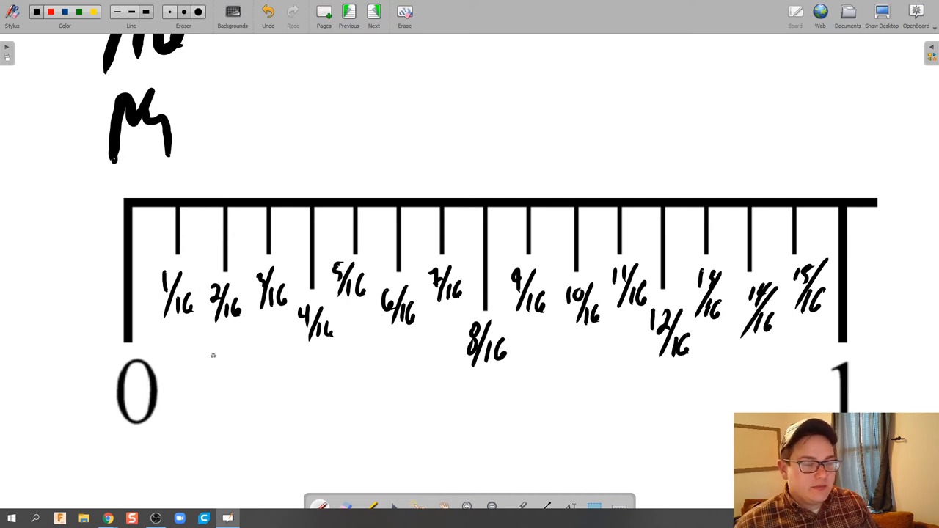
# - Write reduced fractions 1/8, 1/4, 3/8, 1/2, 5/8 and 7/8 beneath the even sixteenth labels
pyautogui.moveTo(220, 349); pyautogui.dragTo(220, 374)
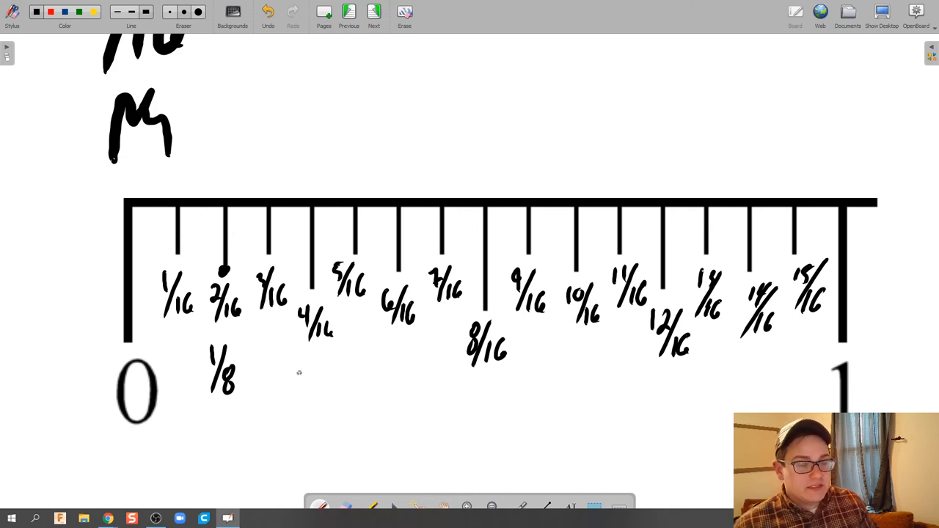
pyautogui.moveTo(301, 366); pyautogui.dragTo(320, 404)
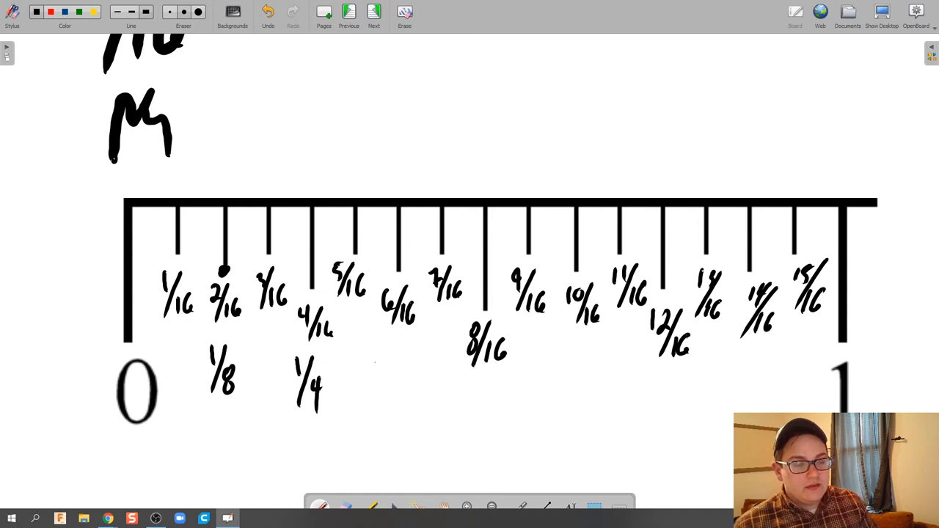
pyautogui.write('3/8')
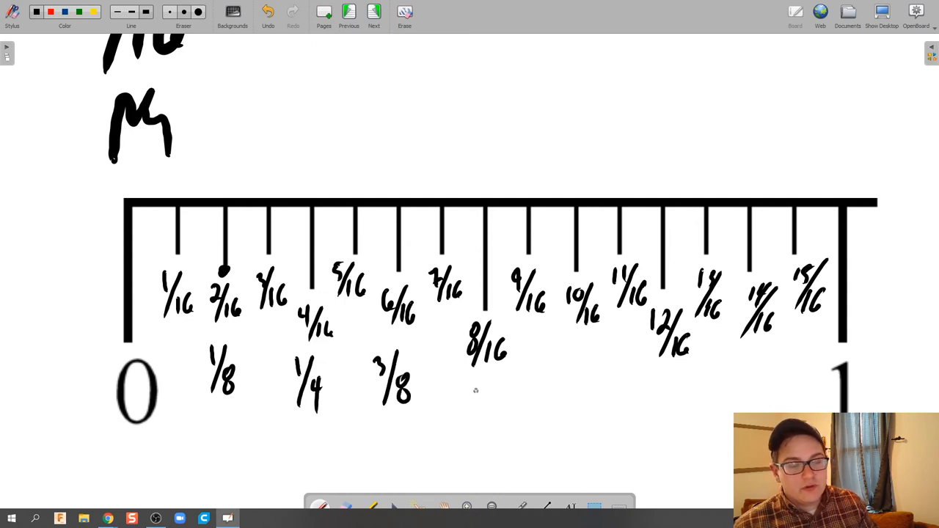
pyautogui.write('1/2')
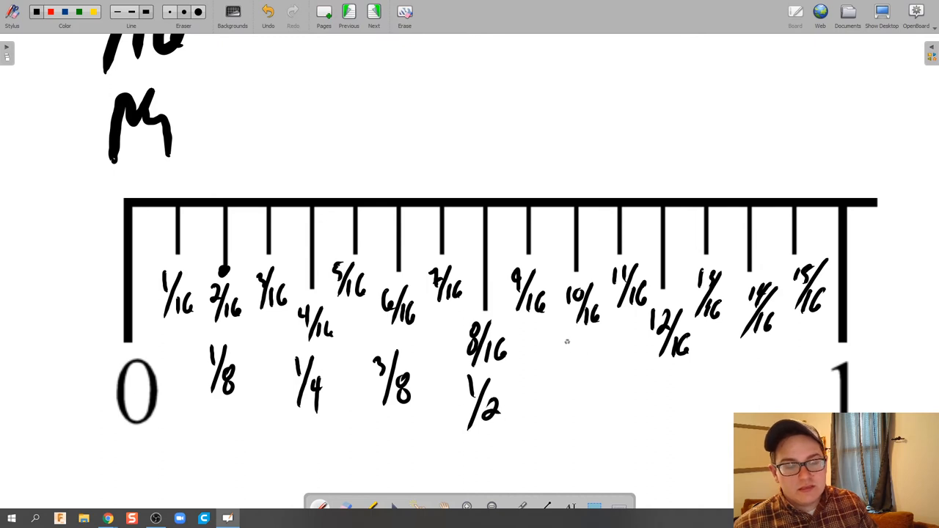
pyautogui.moveTo(558, 352); pyautogui.dragTo(594, 382)
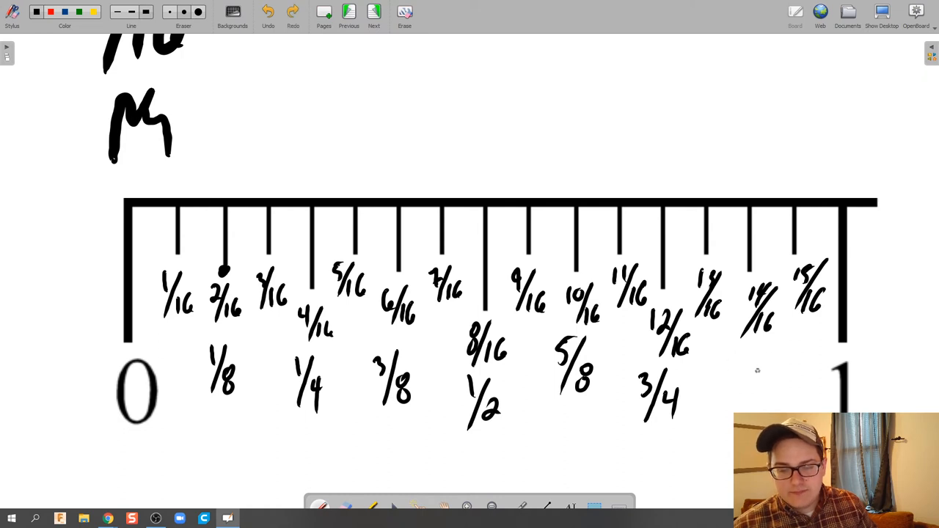
pyautogui.moveTo(734, 361); pyautogui.dragTo(742, 360)
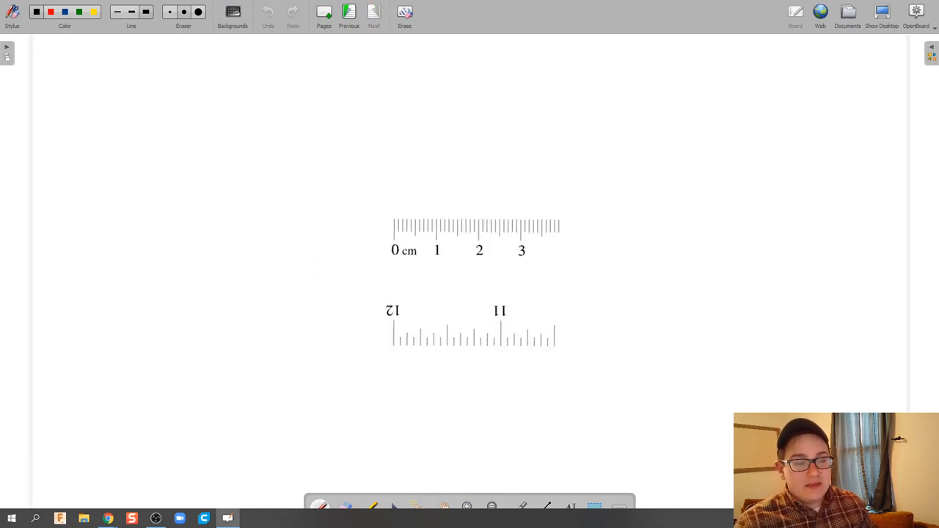
# - Go back one page to the labelled inch ruler
pyautogui.click(374, 15)
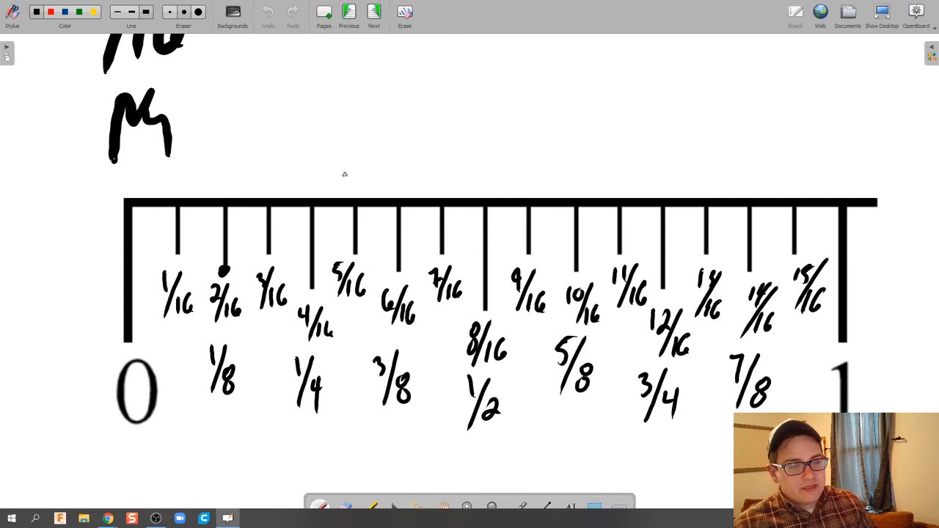
# - Outline and shade a bar above the ruler from 0 to 5/16, starting toward 6/16
pyautogui.moveTo(278, 155); pyautogui.dragTo(355, 183)
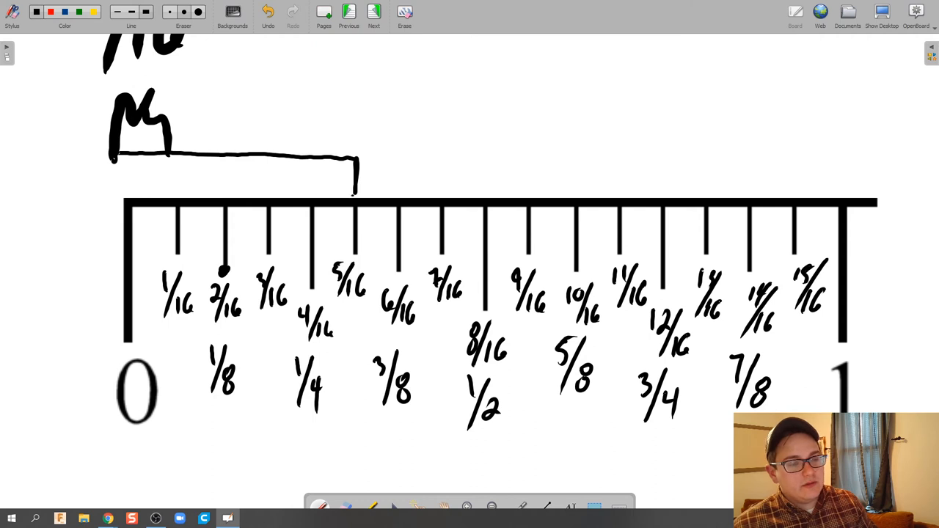
pyautogui.moveTo(316, 169); pyautogui.dragTo(345, 183)
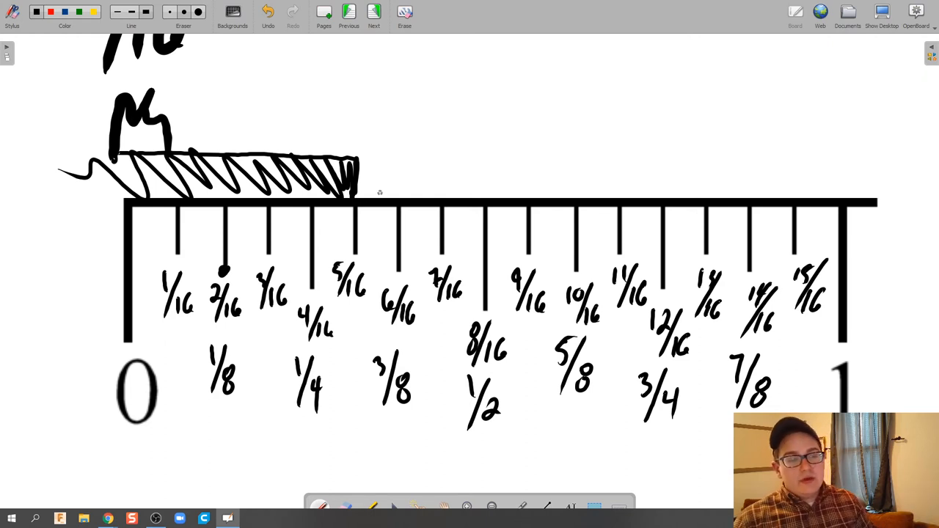
pyautogui.moveTo(352, 147); pyautogui.dragTo(396, 205)
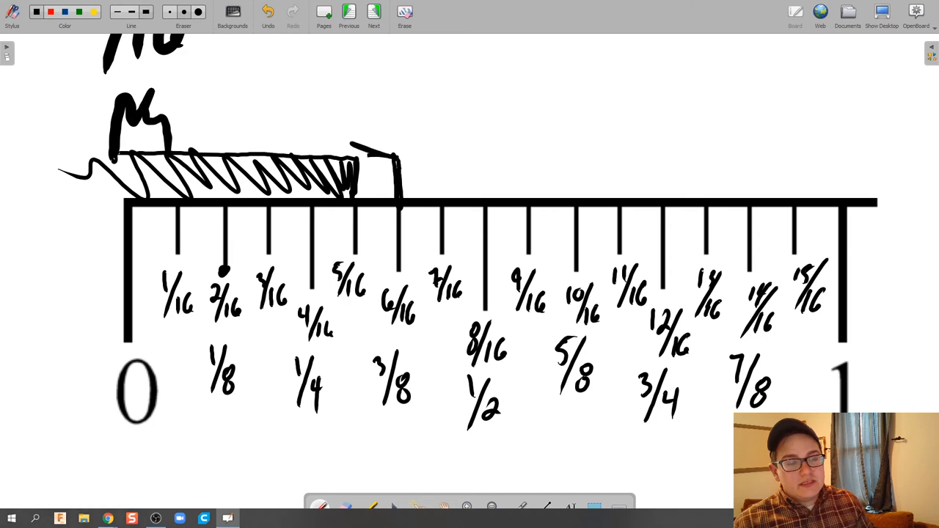
# - Scribble-fill the bar so its shading reaches the 6/16 tick
pyautogui.moveTo(360, 162); pyautogui.dragTo(396, 193)
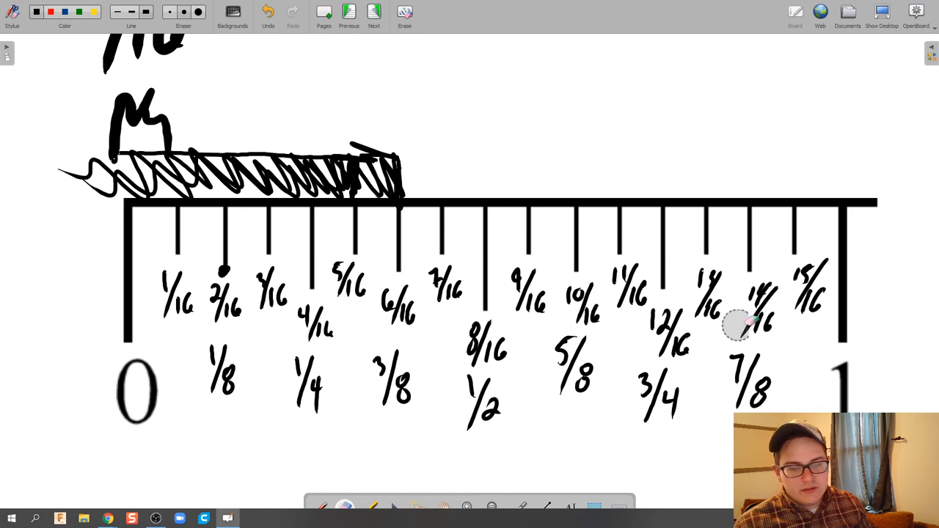
# - Erase all handwritten fraction labels under the ruler, keeping the ticks, 0 and 1
pyautogui.moveTo(741, 326); pyautogui.dragTo(580, 408)
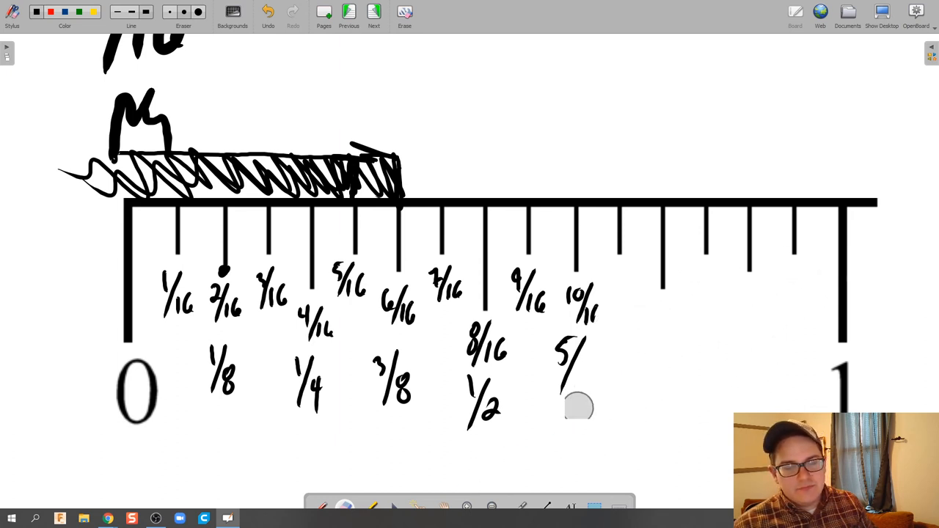
pyautogui.moveTo(580, 408); pyautogui.dragTo(352, 250)
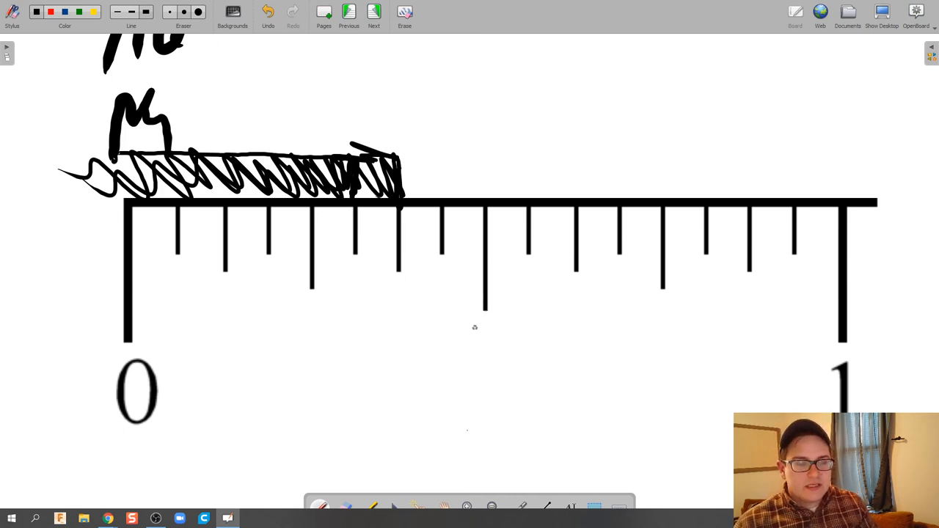
# - Handwrite 1/2 under the tallest middle mark, then 1/4, 1/8 and 1/16 on the left marks
pyautogui.moveTo(477, 335); pyautogui.dragTo(502, 396)
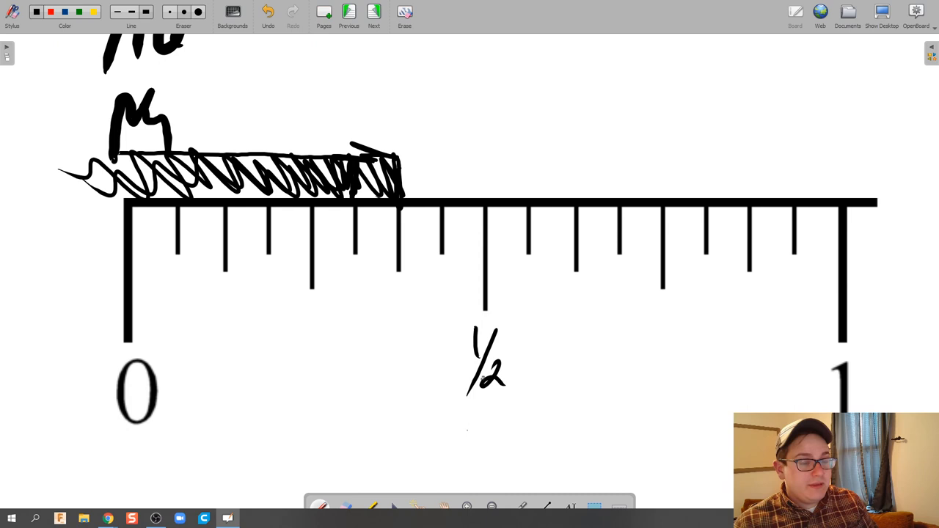
pyautogui.moveTo(308, 309); pyautogui.dragTo(301, 360)
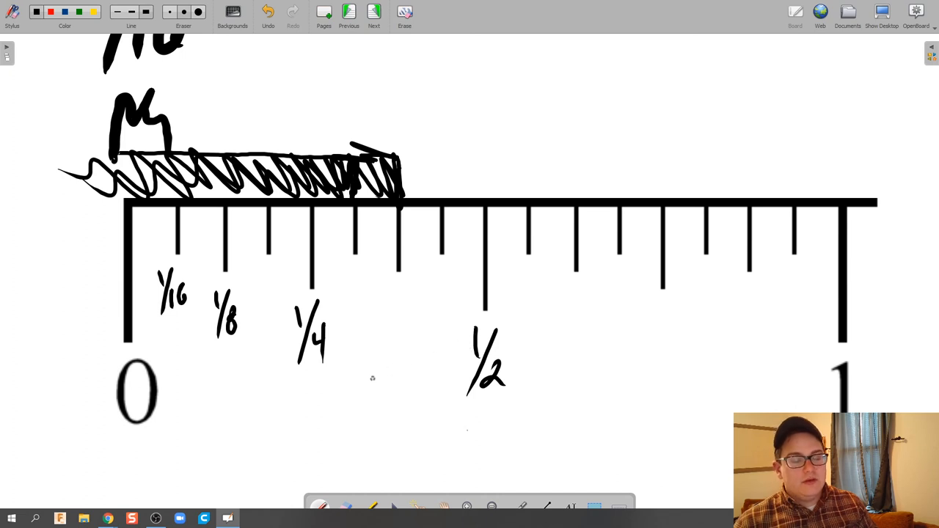
pyautogui.moveTo(383, 380)
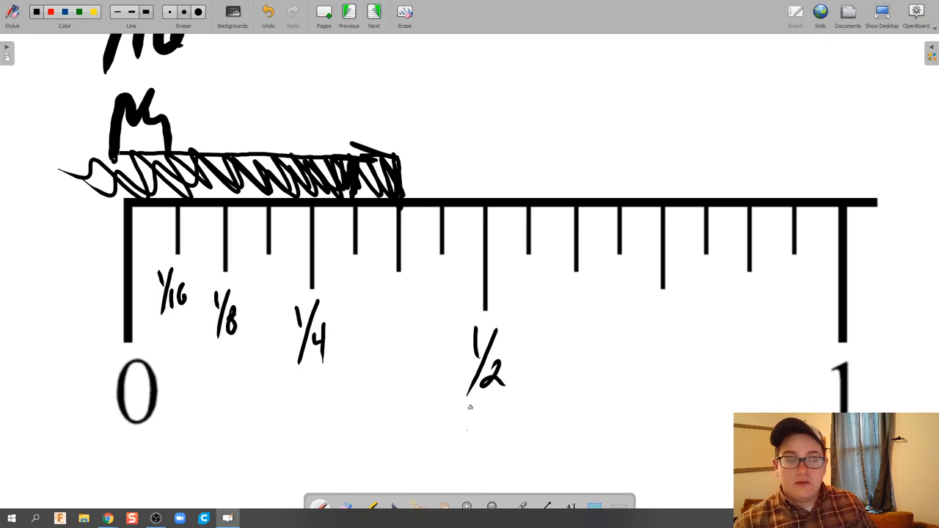
# - Handwrite the equivalent labels 2/4, 3/8, 3/4, 6/8 and 7/8 at their marks
pyautogui.moveTo(458, 423); pyautogui.dragTo(506, 448)
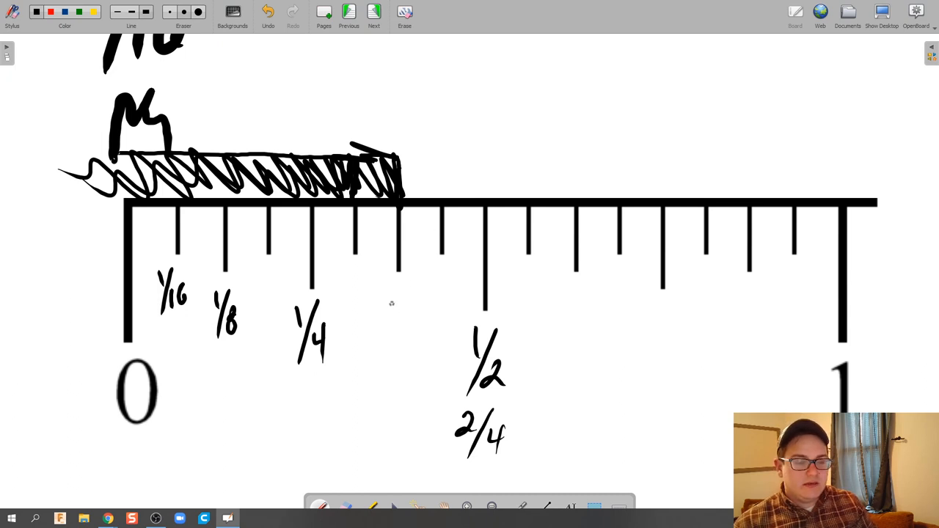
pyautogui.click(378, 304)
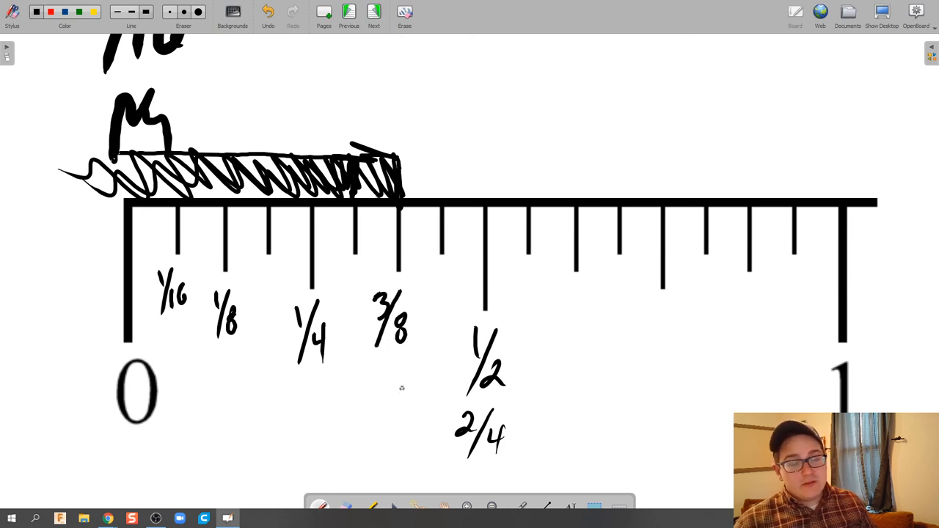
pyautogui.moveTo(645, 291)
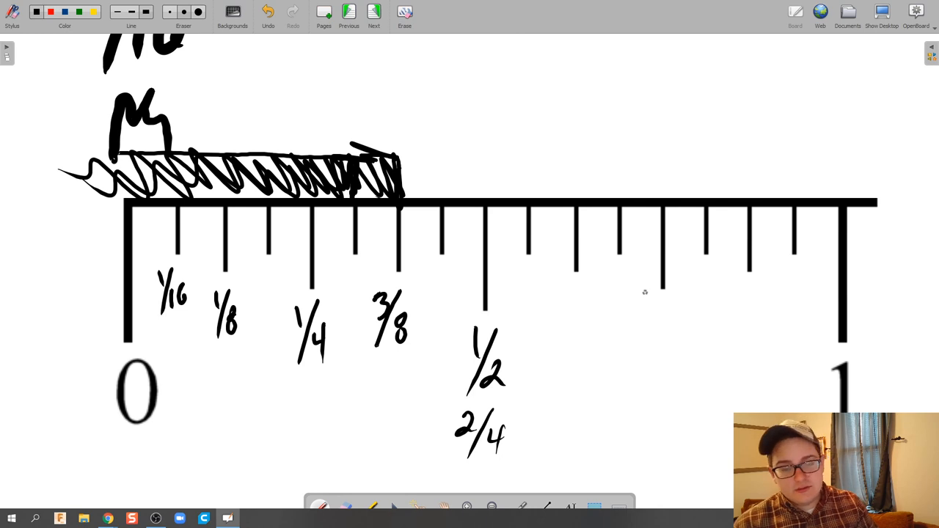
pyautogui.moveTo(616, 300)
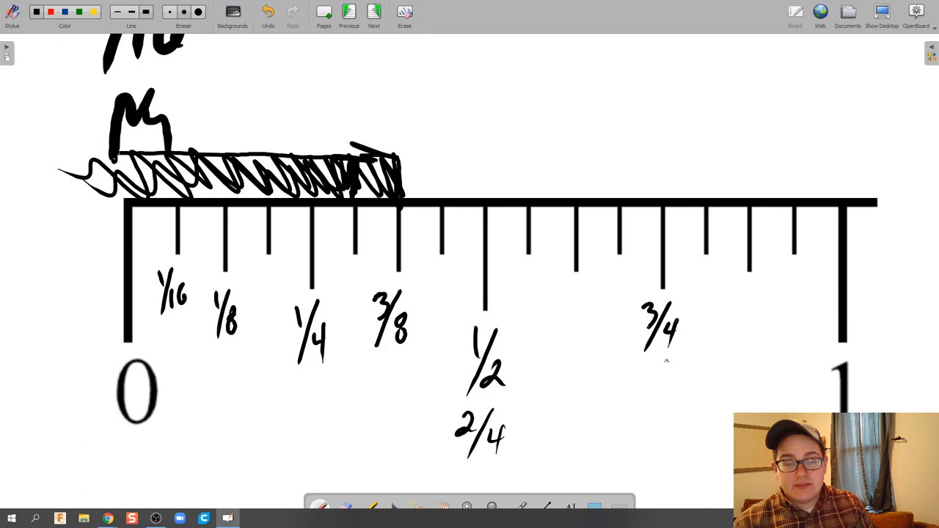
pyautogui.moveTo(649, 382)
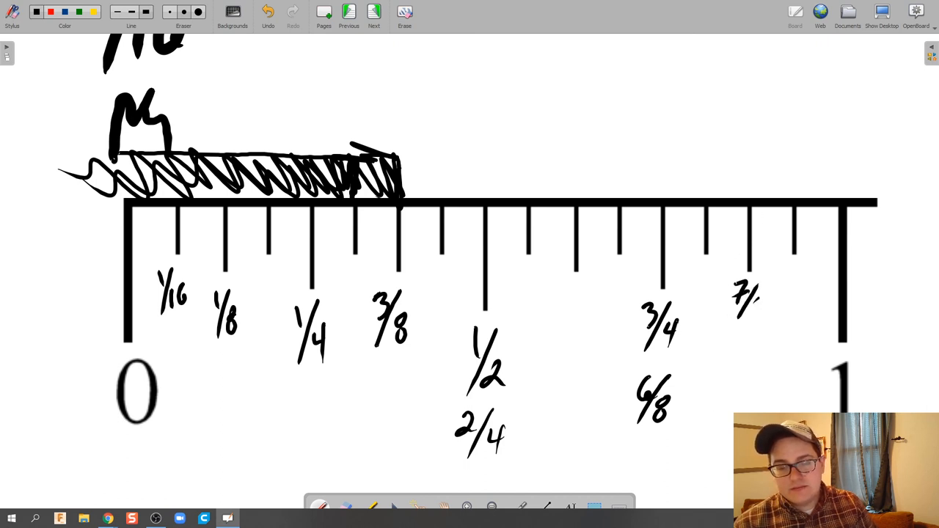
pyautogui.moveTo(741, 308); pyautogui.dragTo(763, 323)
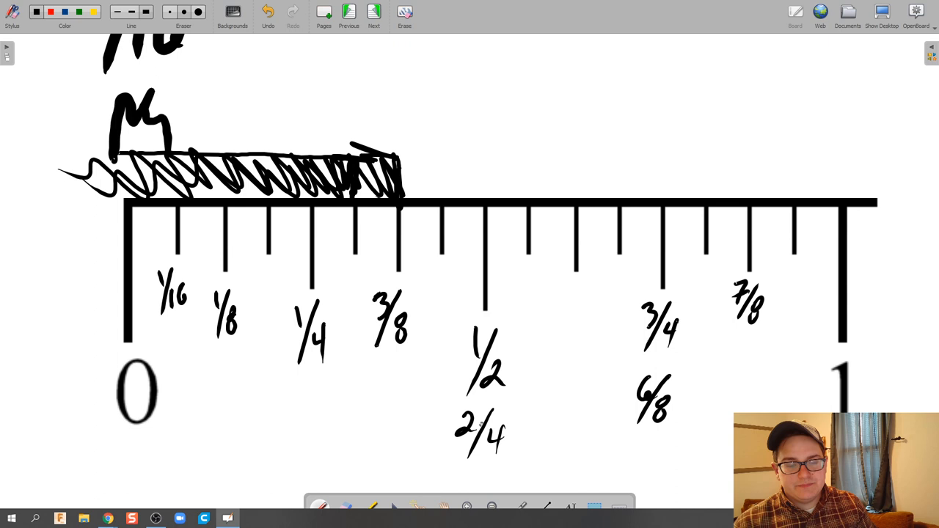
# - Cross out the 2/4 and 6/8 labels and write 4/8 beside 1/2
pyautogui.moveTo(452, 437); pyautogui.dragTo(526, 425)
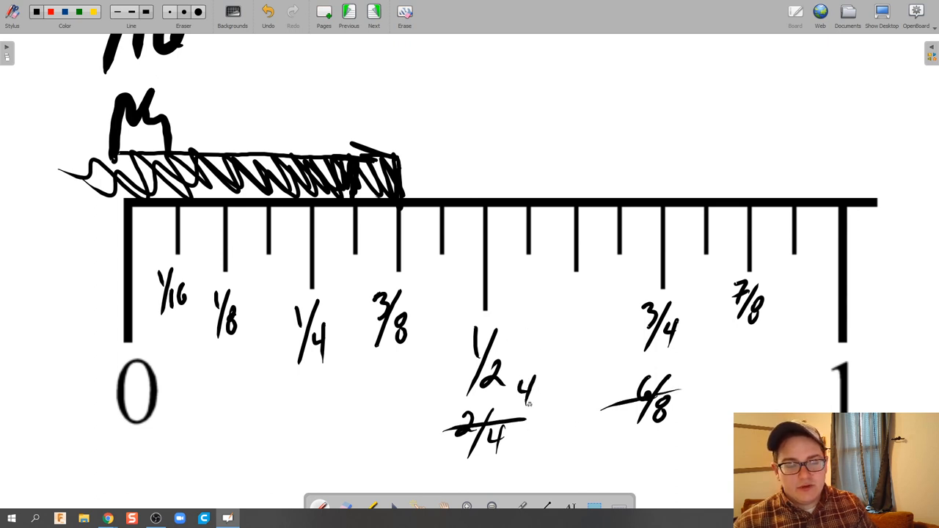
pyautogui.write('4/8')
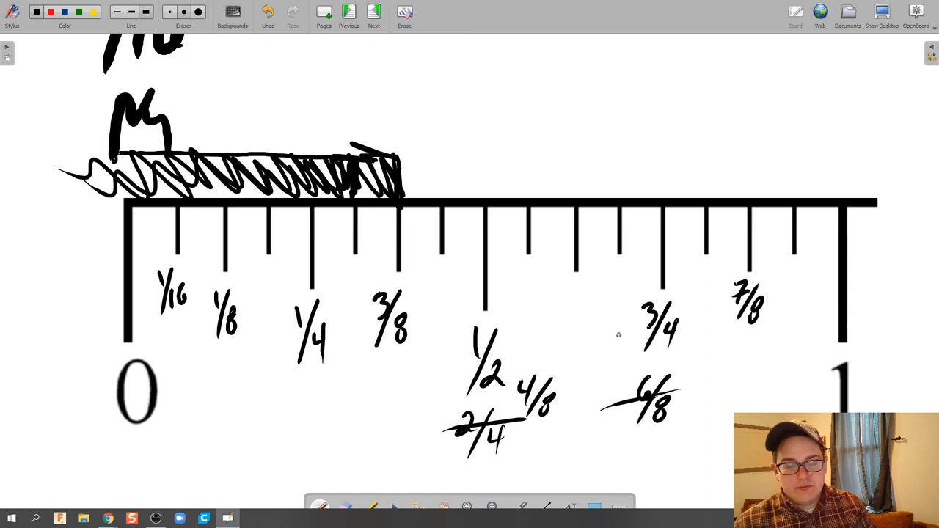